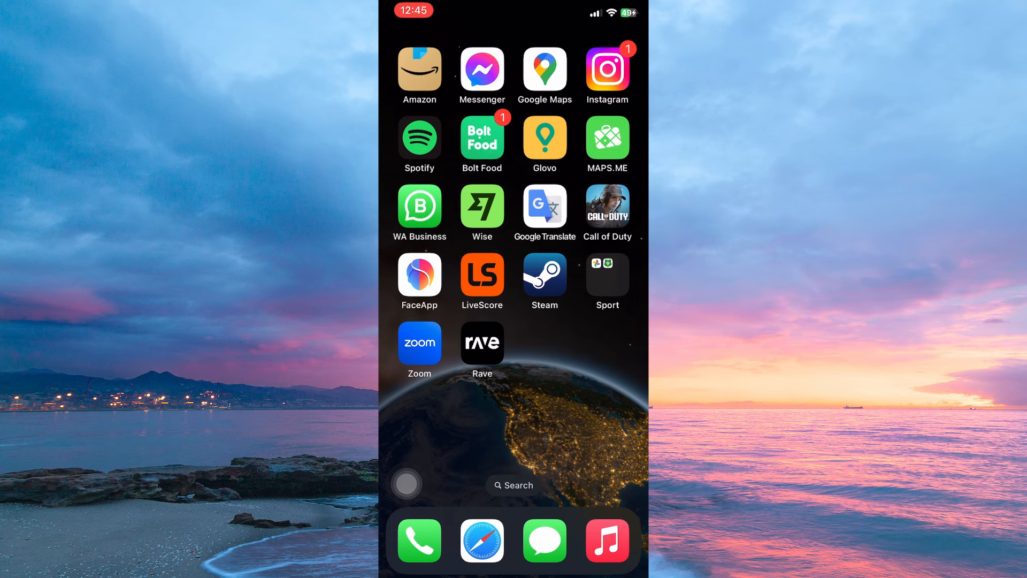
Launch WhatsApp Business from the iPhone Home Screen to reach its chat list.
{"action": "left_click", "coordinate": [420, 205]}
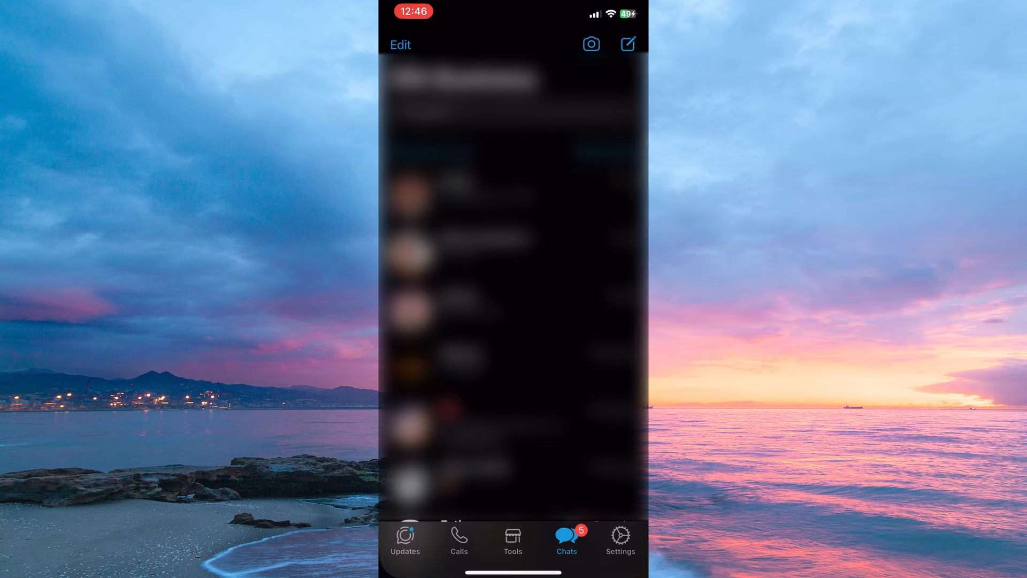